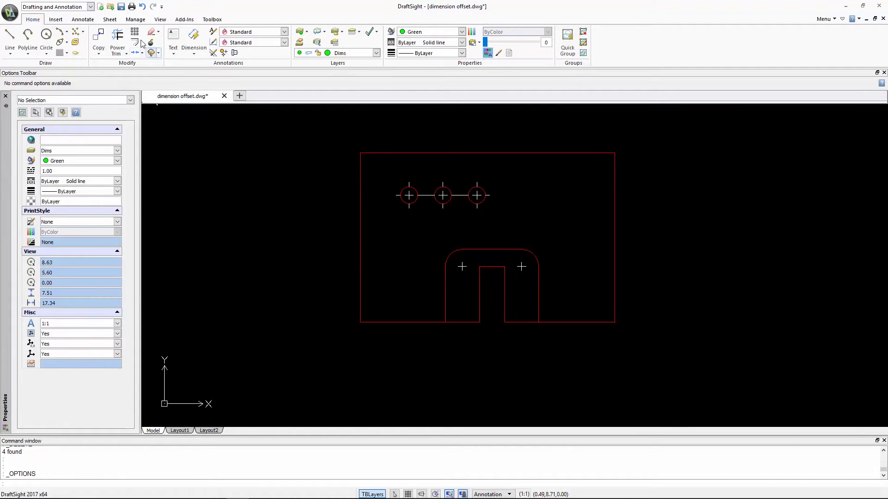
Show the Manage ribbon commands for drawing management and customization.
left_click(135, 19)
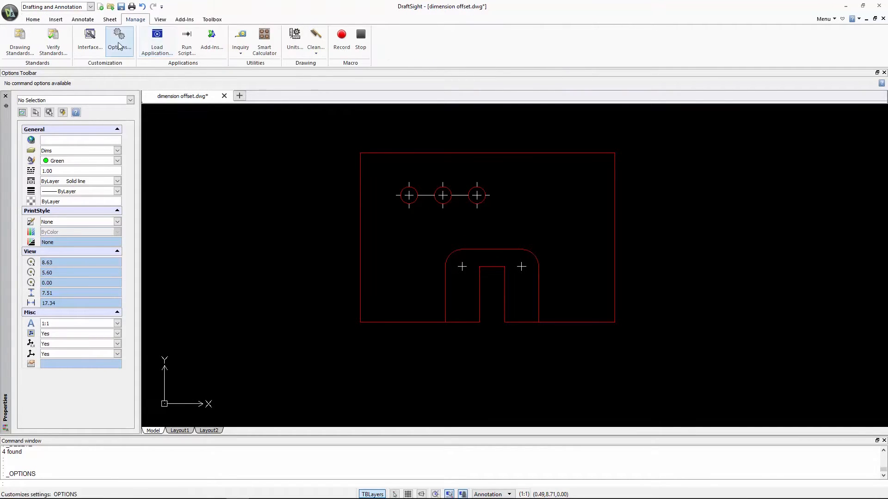
Reach the Dimension Snap Offset Distances section in the Drawing Settings options.
left_click(120, 37)
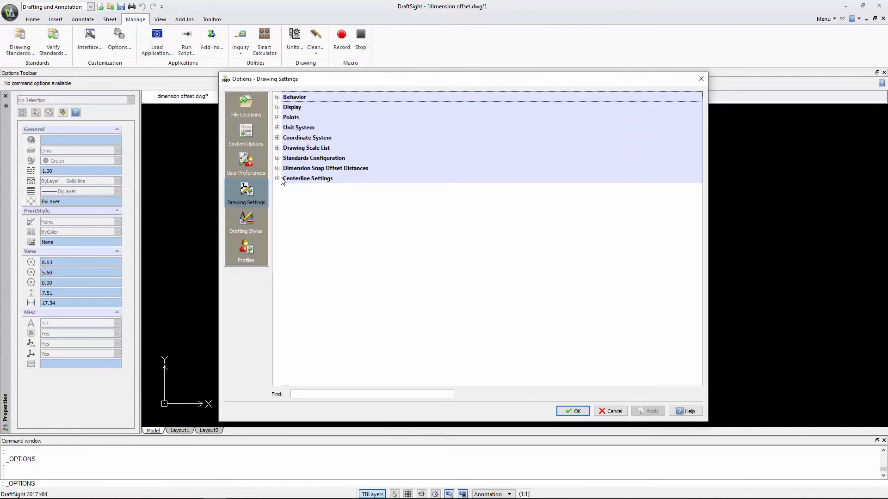
mouse_move(253, 192)
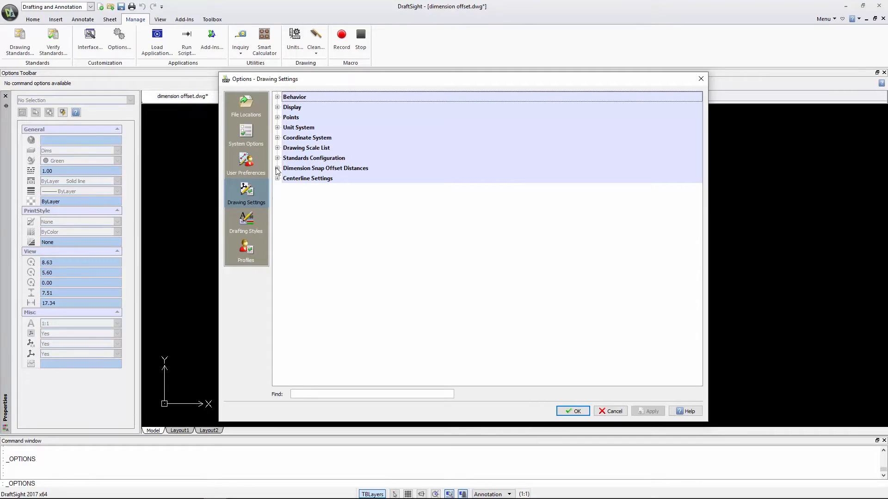
left_click(277, 168)
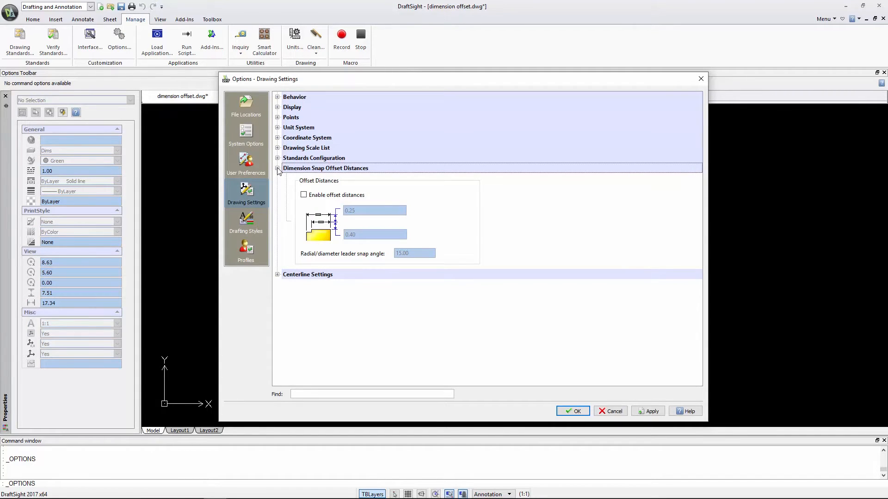
Enable dimension snap offset distances 0.25 and 0.40 with 15° leader angle and confirm the options.
left_click(304, 195)
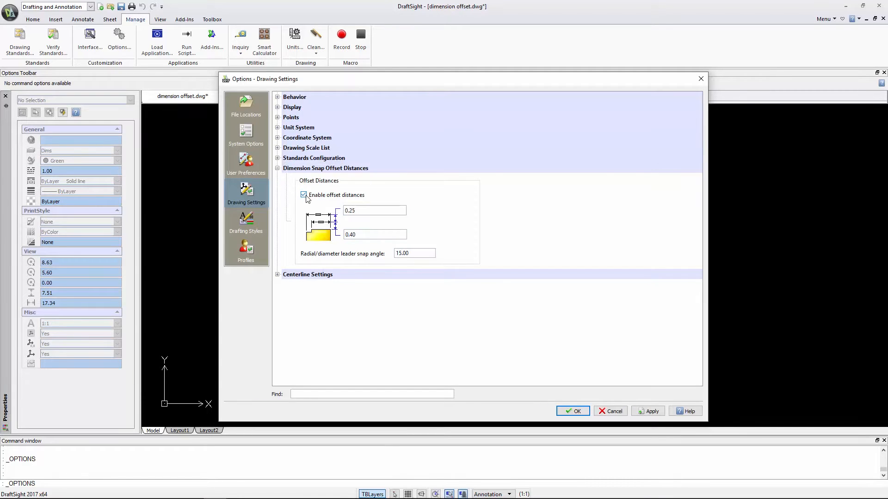
left_click(375, 234)
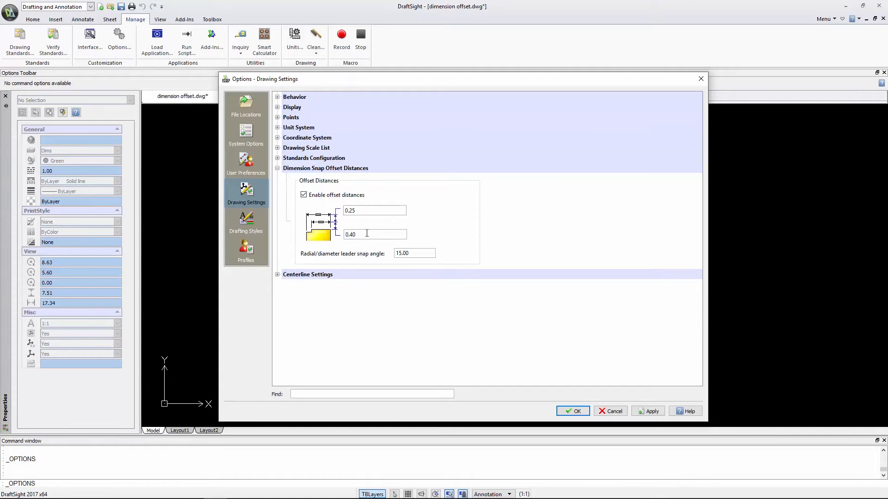
left_click(369, 211)
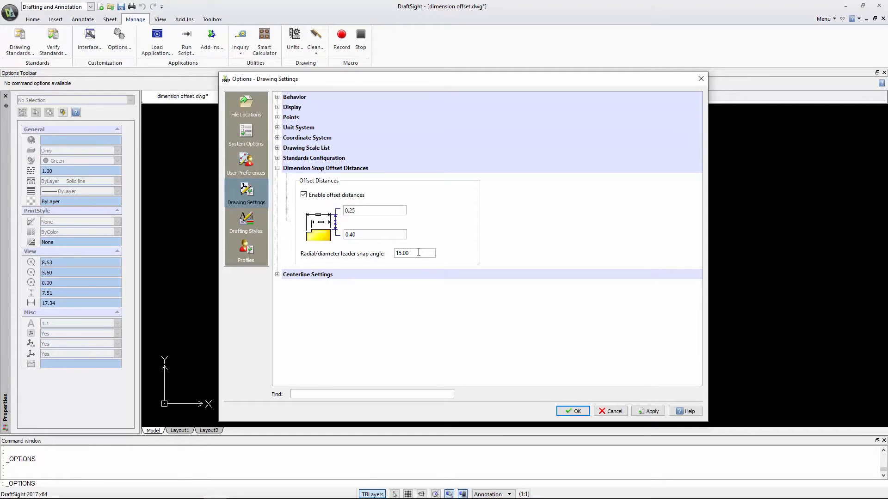
mouse_move(457, 312)
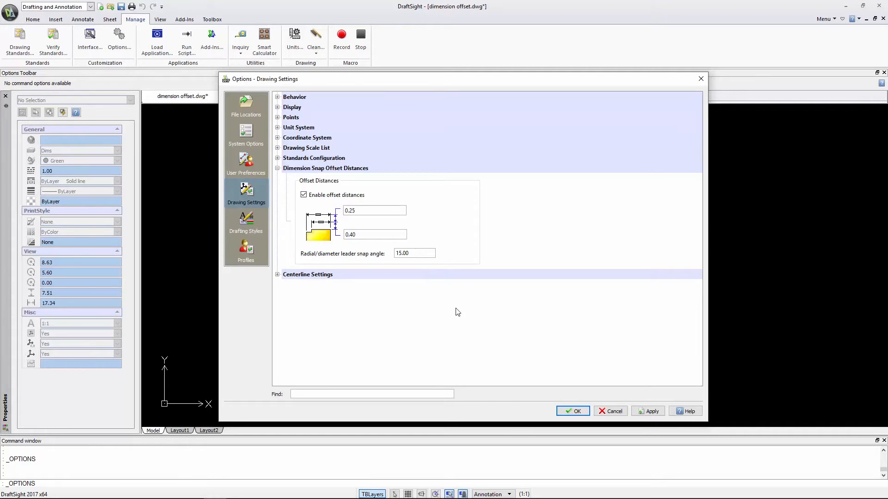
left_click(572, 411)
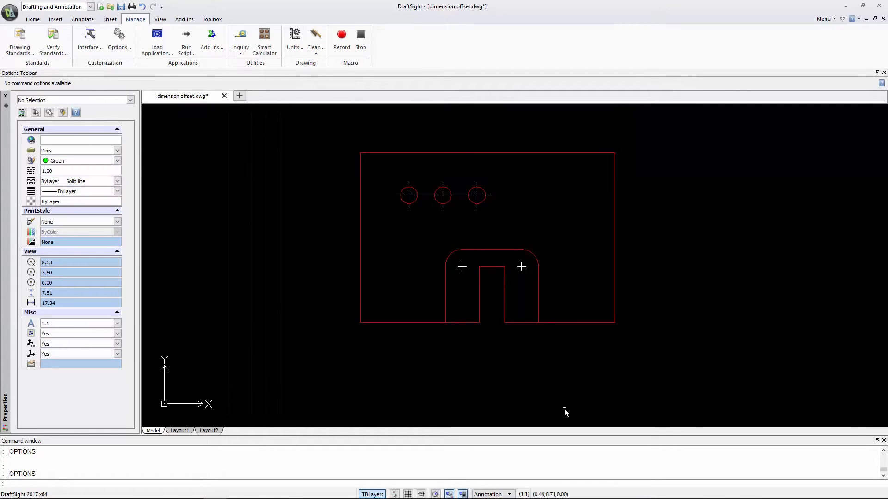
mouse_move(540, 389)
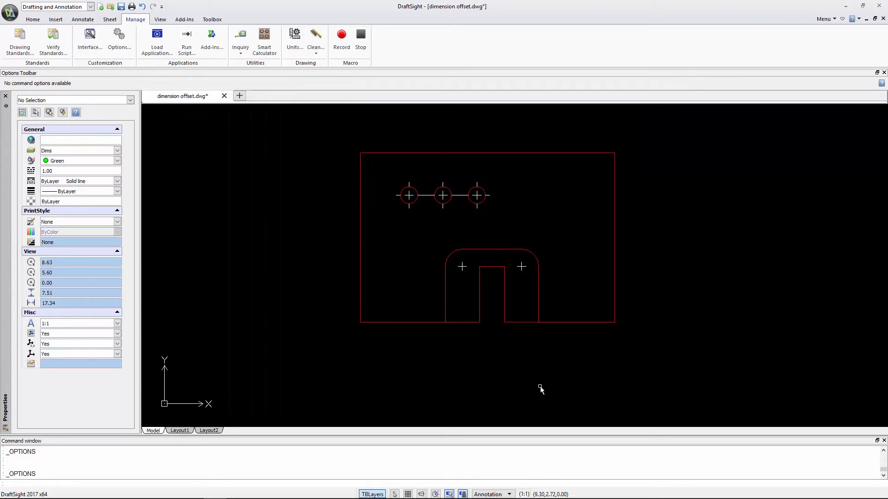
left_click(82, 19)
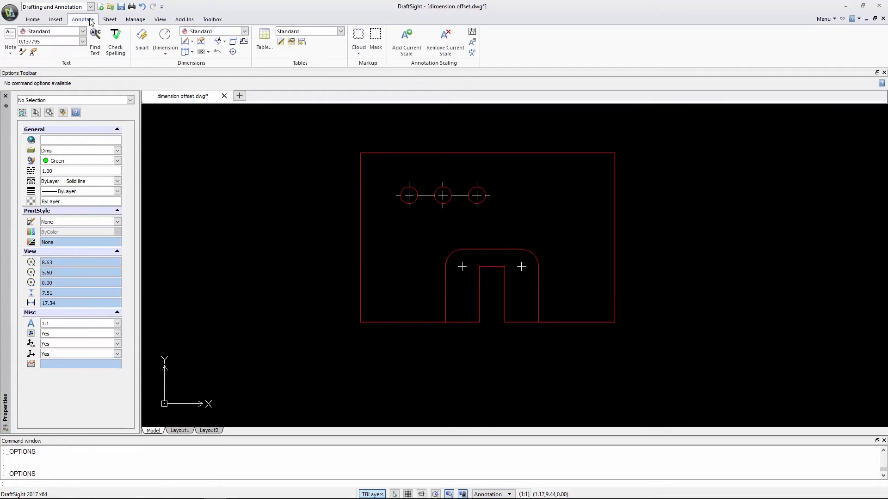
Start a Smart dimension for the part's bottom-left edge.
left_click(143, 37)
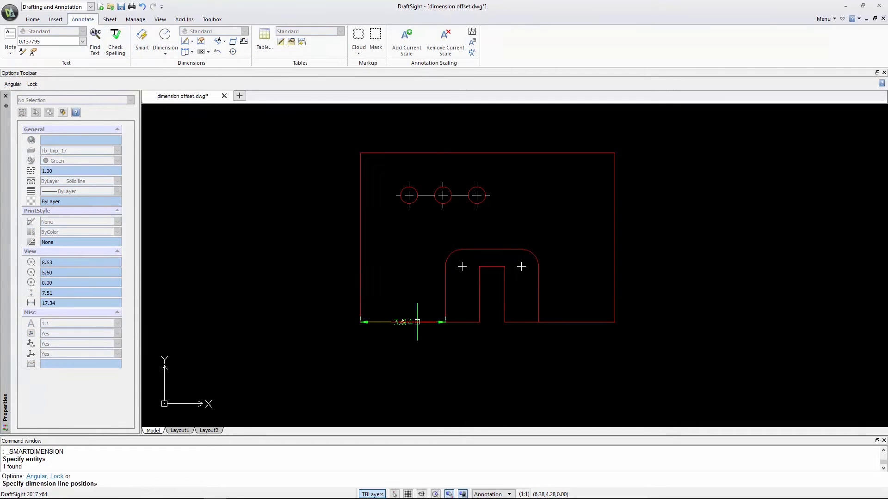
mouse_move(414, 334)
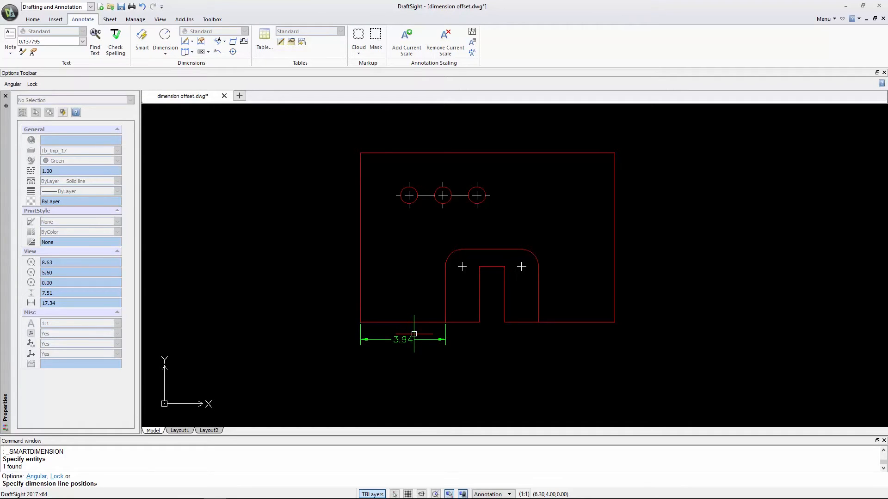
mouse_move(414, 333)
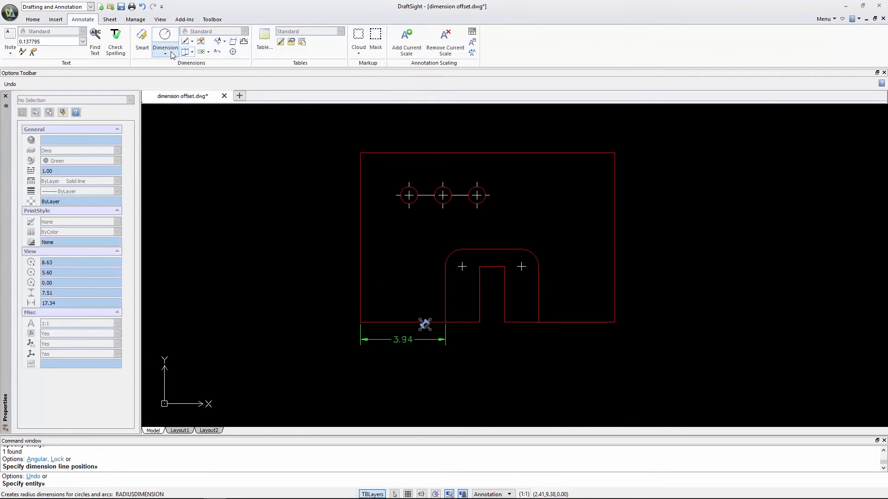
Start a Linear dimension from the left edge to the slot.
left_click(165, 37)
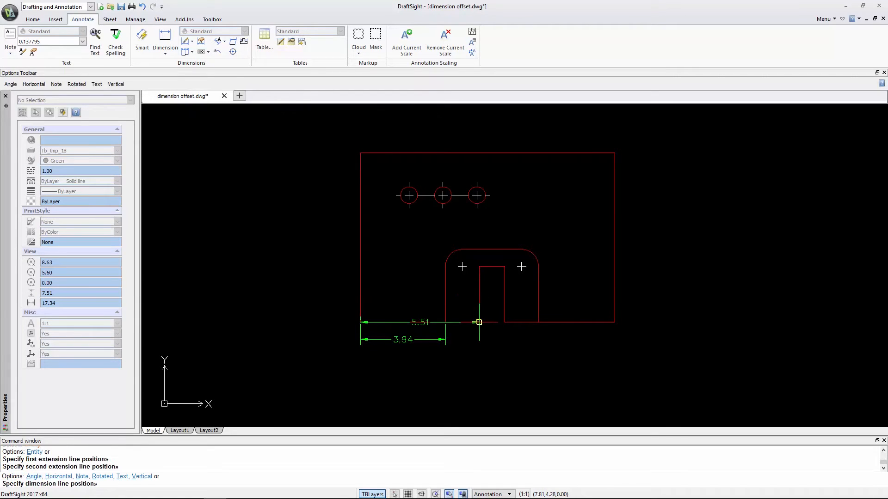
mouse_move(478, 339)
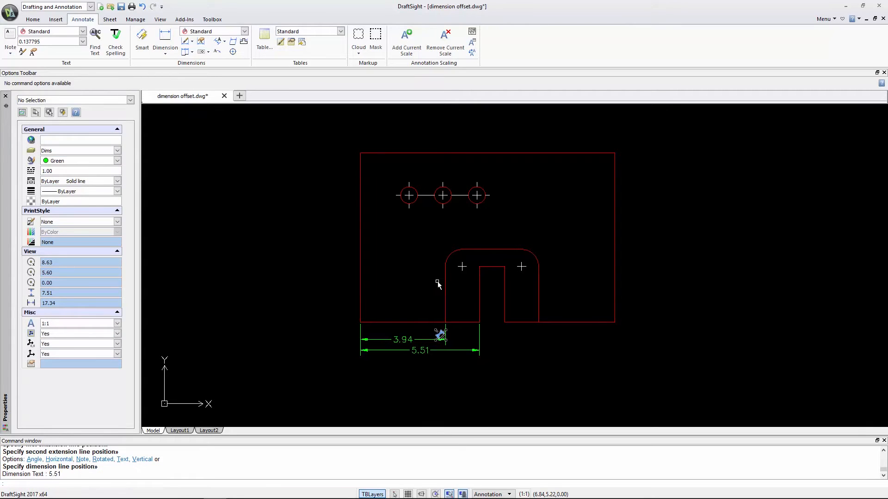
mouse_move(164, 37)
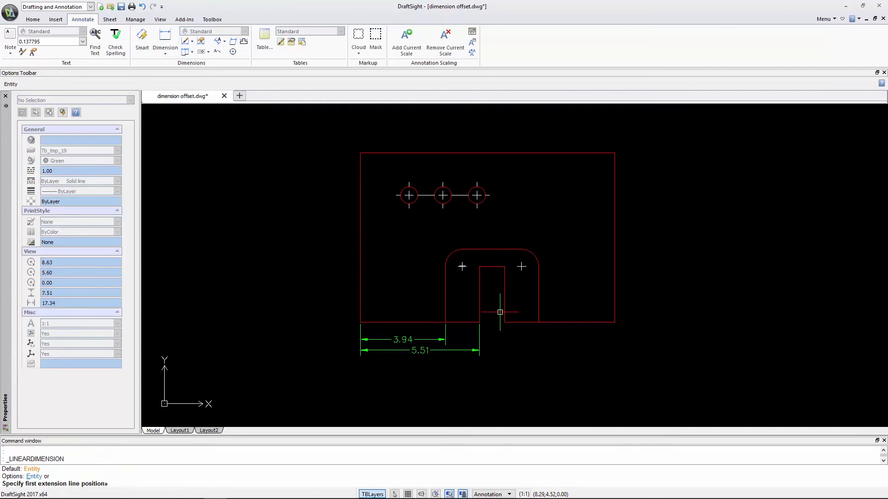
mouse_move(506, 322)
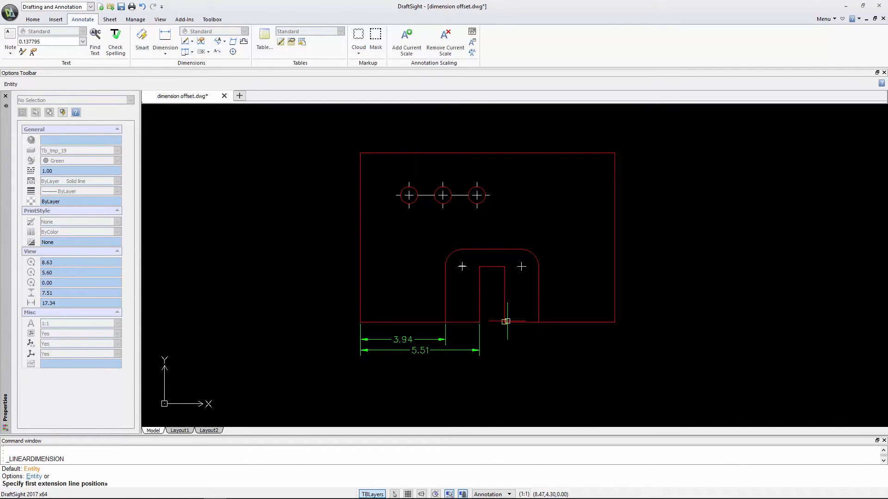
Dimension 5.12 from the slot's right corner to the part's bottom-right corner.
left_click(611, 342)
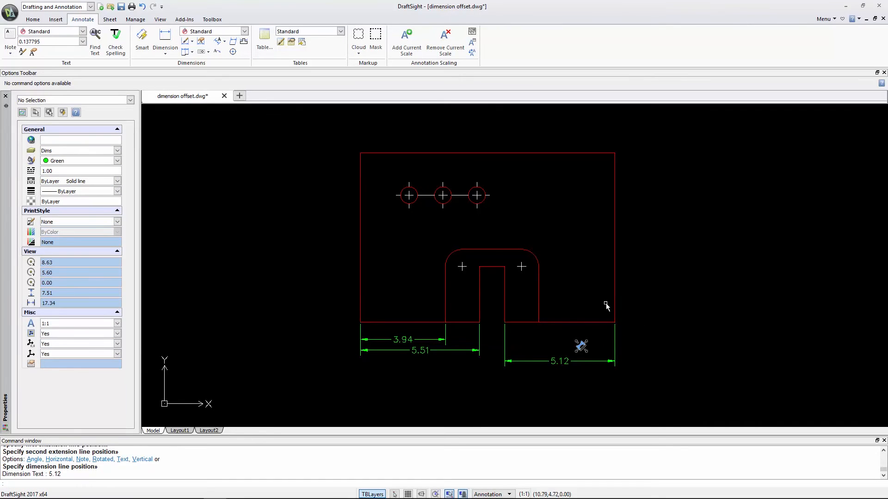
left_click(164, 40)
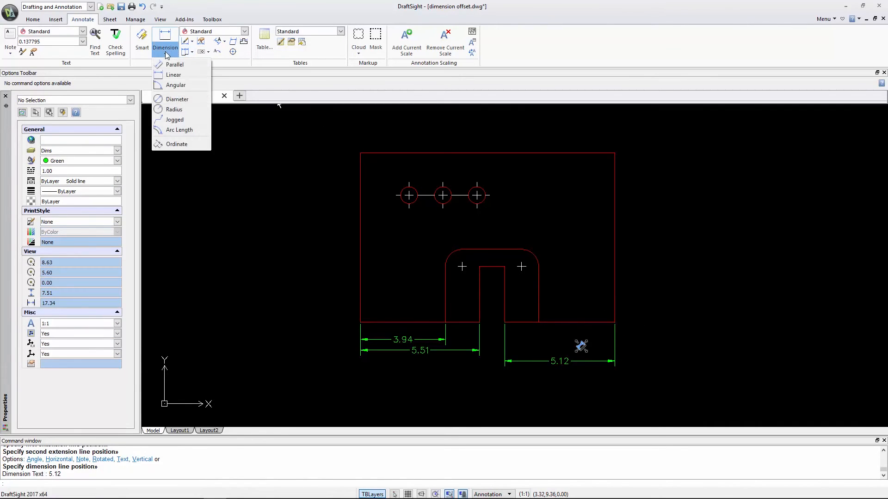
Place an R0.39 radius dimension on the rightmost small hole, label to its lower right.
left_click(174, 109)
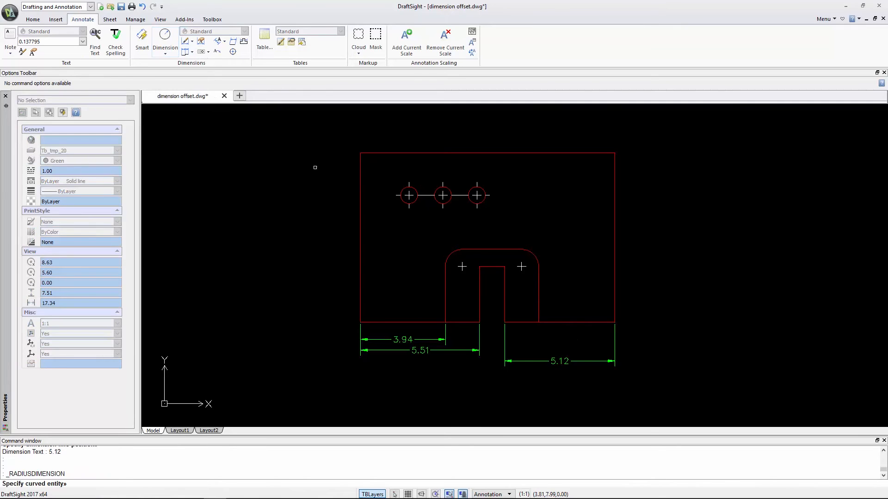
left_click(477, 195)
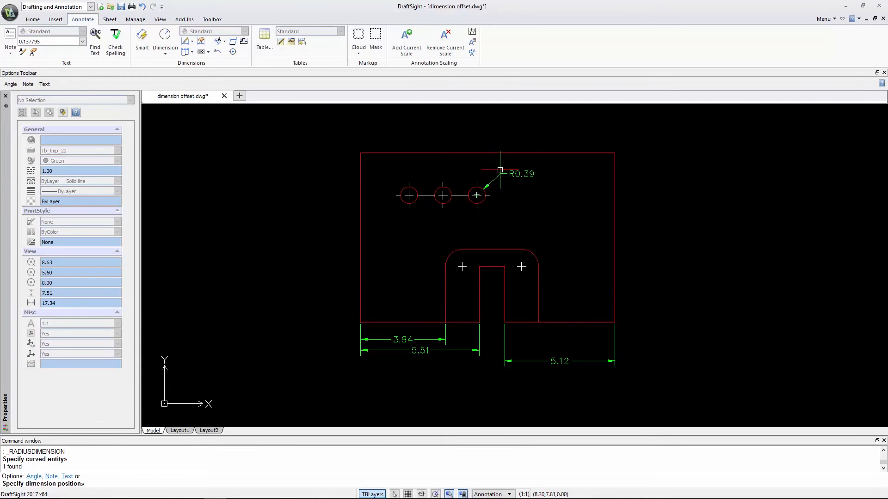
mouse_move(531, 173)
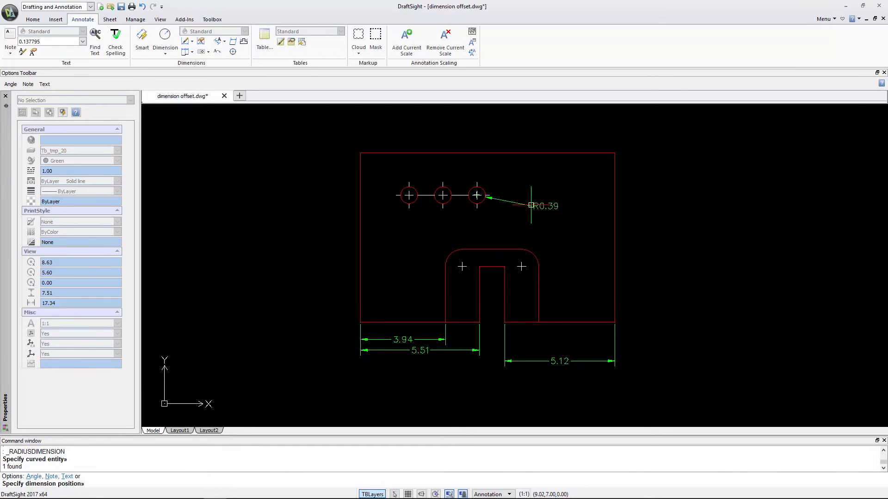
left_click(547, 198)
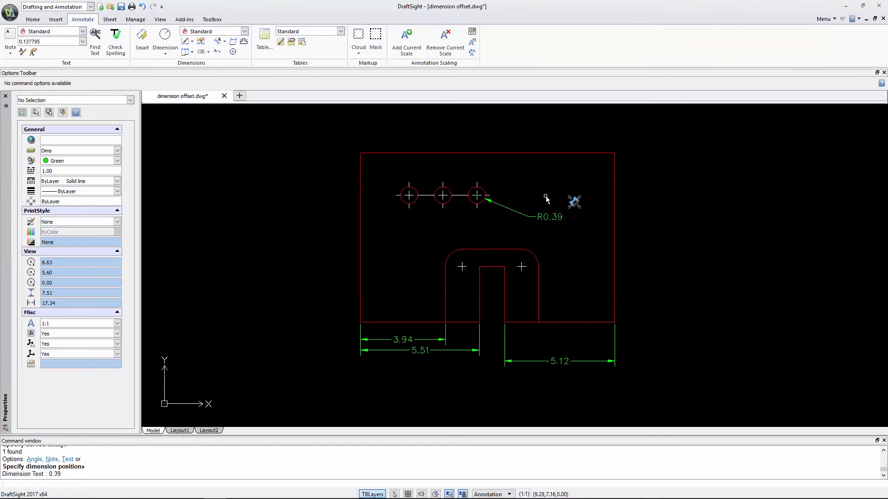
mouse_move(579, 175)
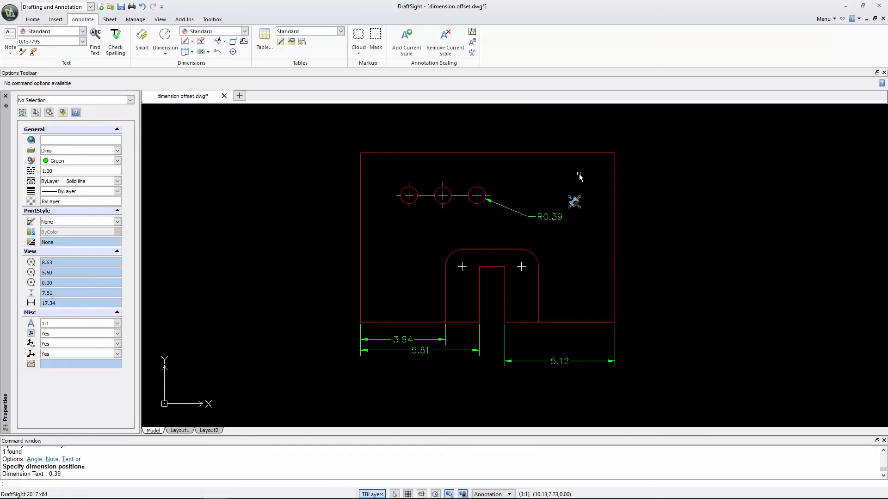